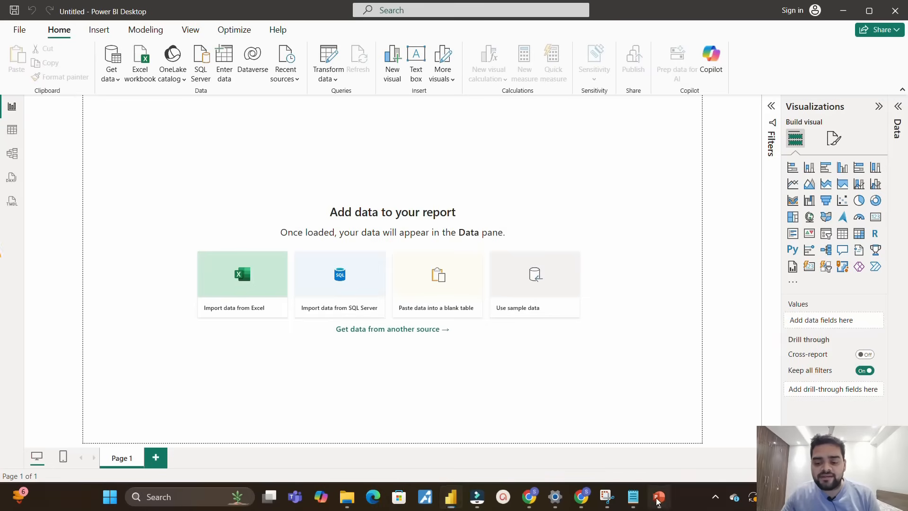
- Bring the Deloitte Power BI Interview Questions deck to the front from the taskbar
left_click(659, 497)
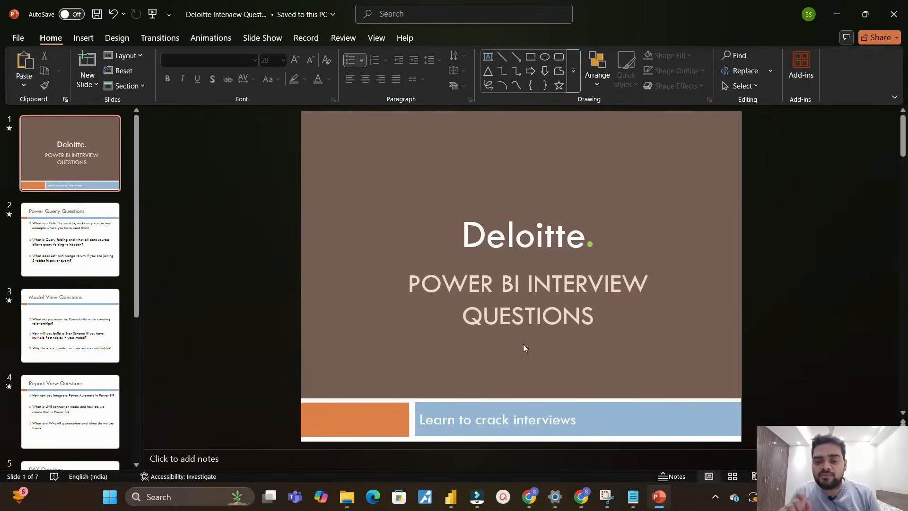
- Show the Power Query Questions slide and walk through its question text, including Query folding
left_click(69, 239)
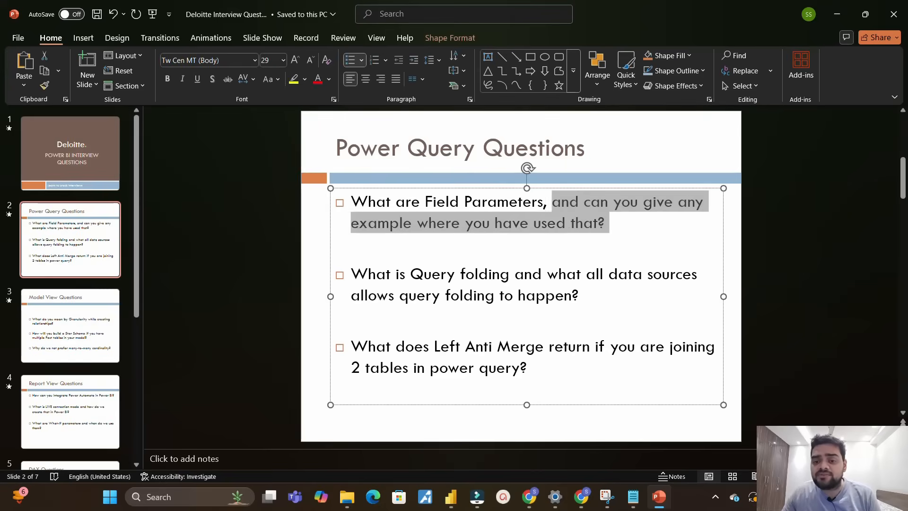
left_click(540, 223)
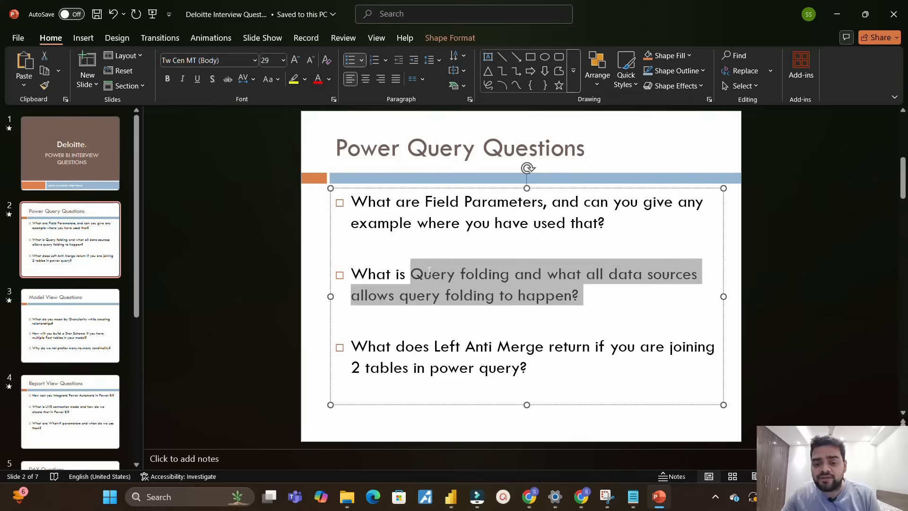
left_click(579, 295)
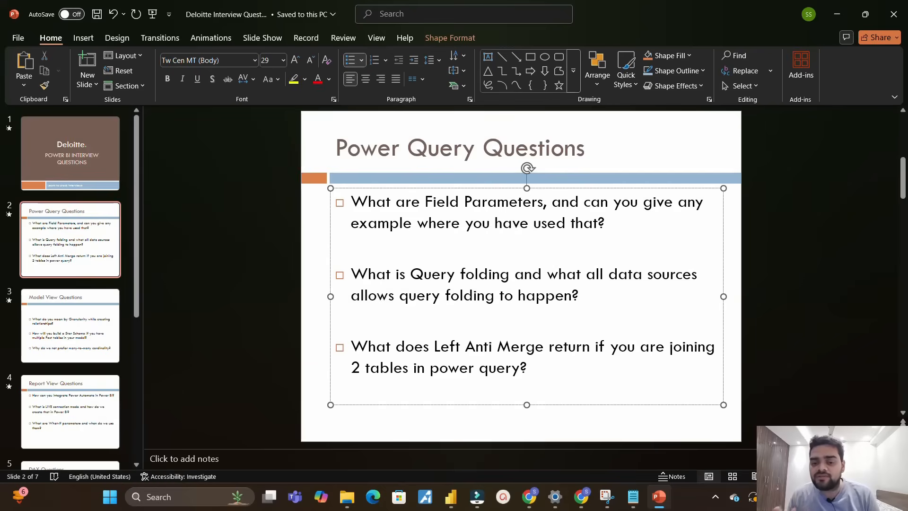
left_click(578, 296)
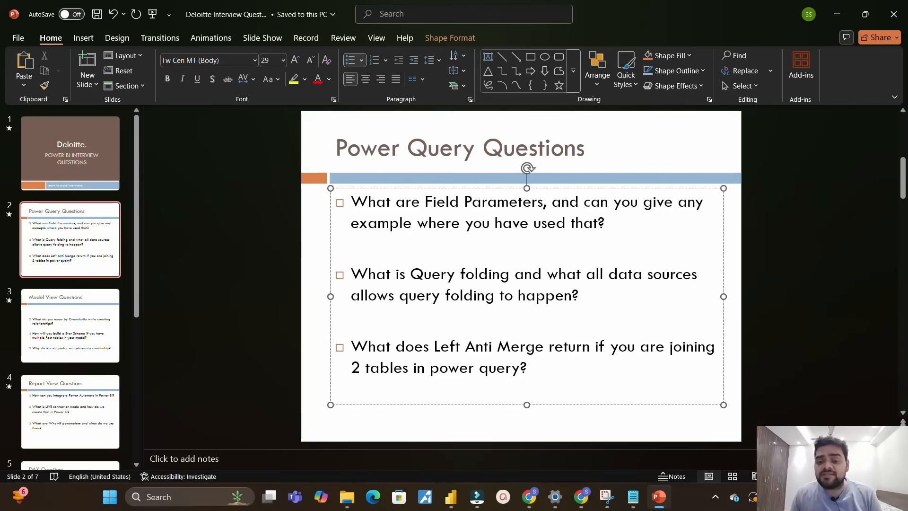
left_click(578, 295)
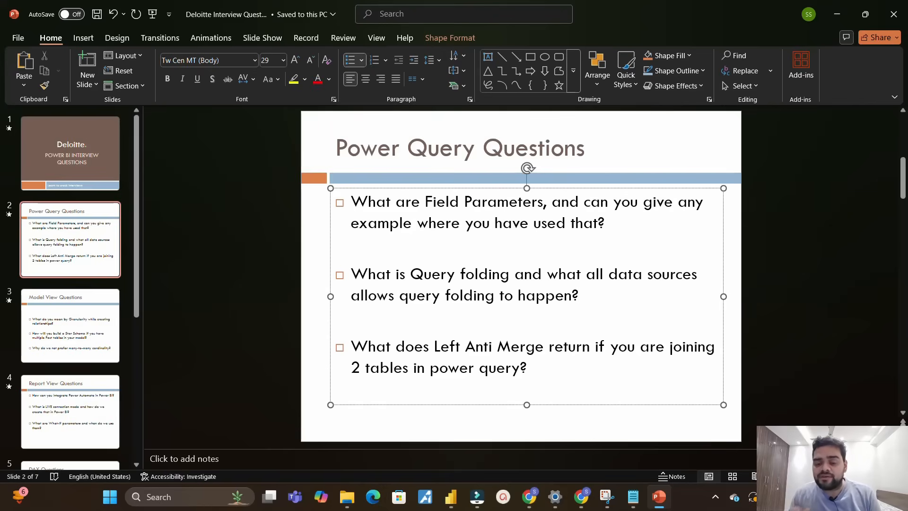
left_click(578, 295)
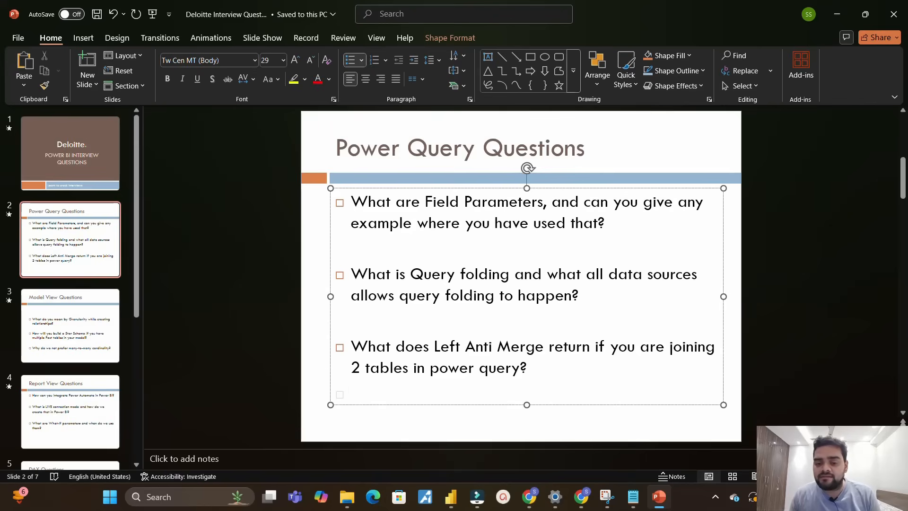
left_click(377, 395)
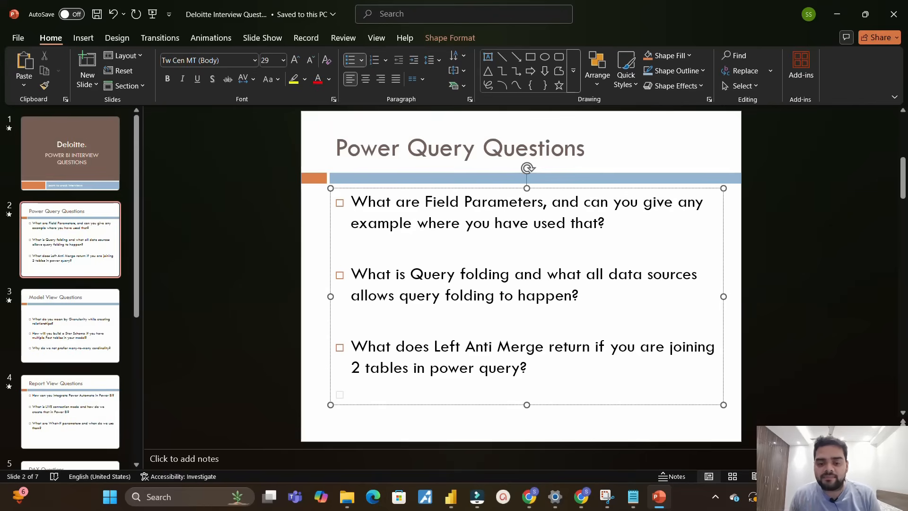
left_click(264, 351)
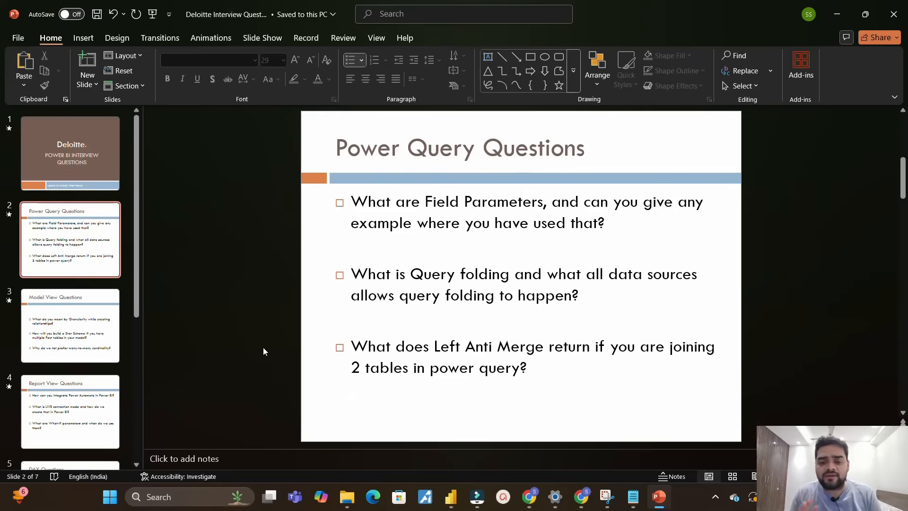
- Move to the Model View Questions slide on granularity, star schema and many-to-many cardinality
left_click(69, 326)
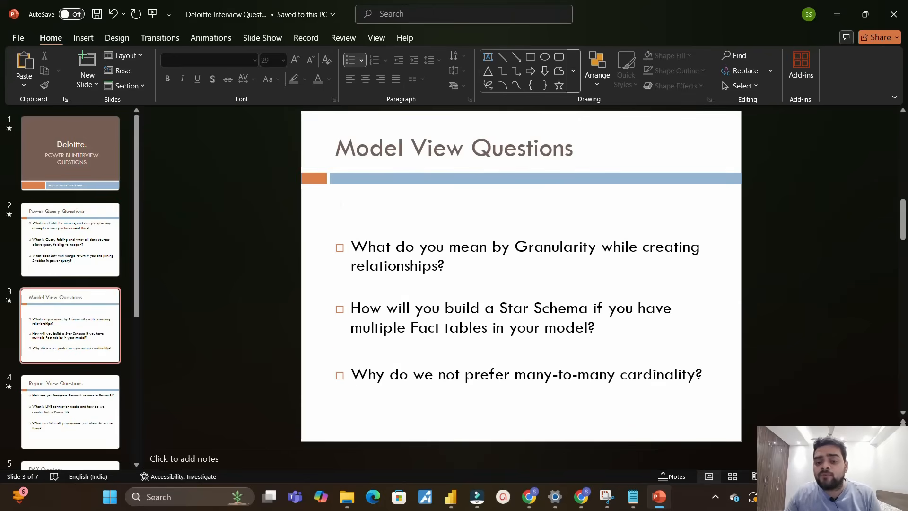
left_click(440, 265)
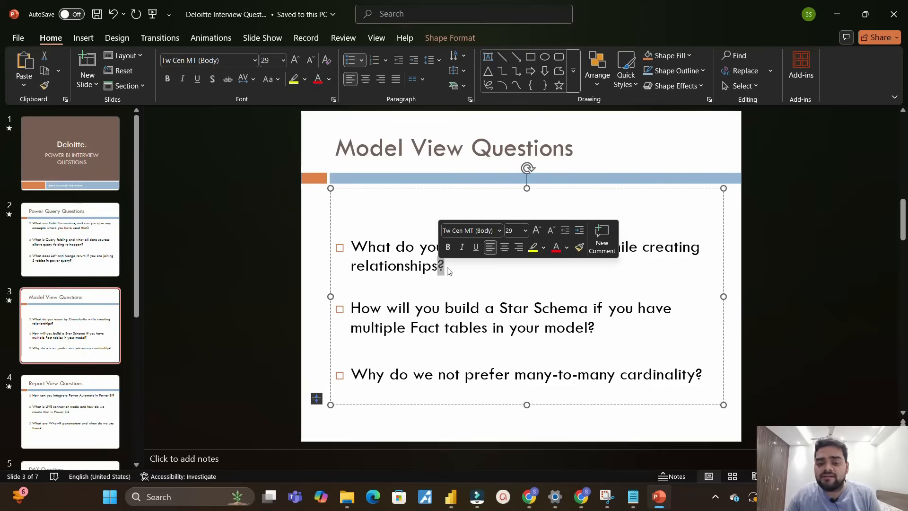
double_click(555, 246)
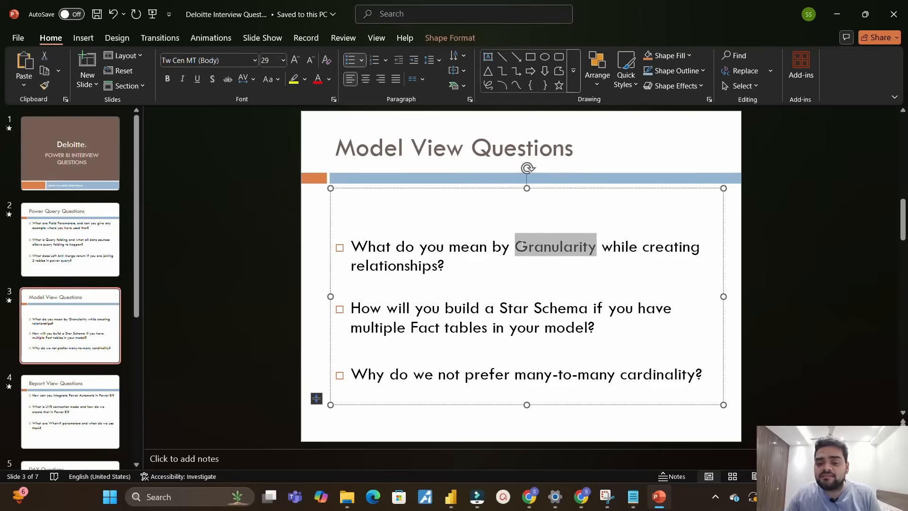
left_click(444, 266)
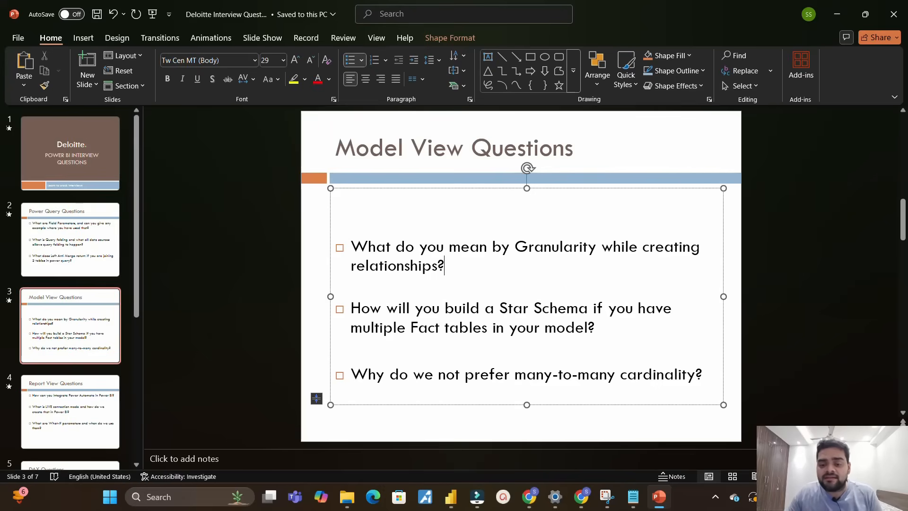
left_click(598, 328)
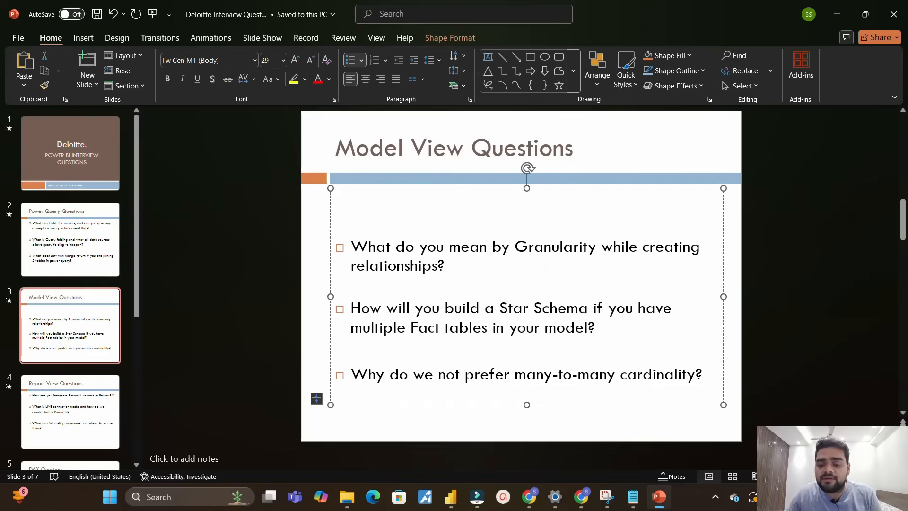
left_click(480, 307)
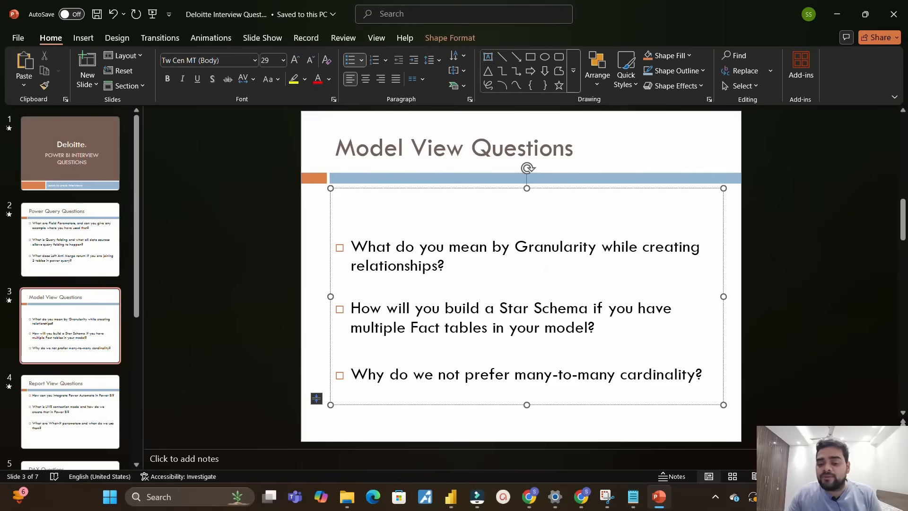
left_click(481, 307)
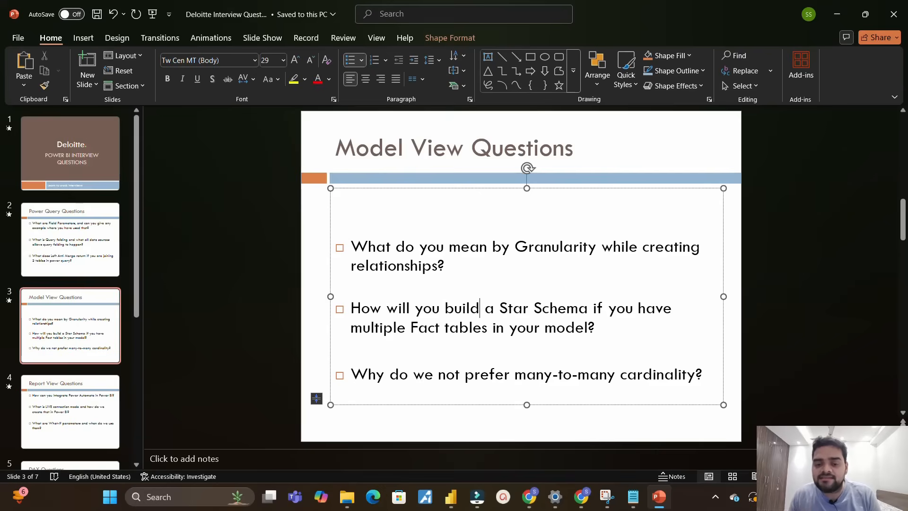
left_click(480, 308)
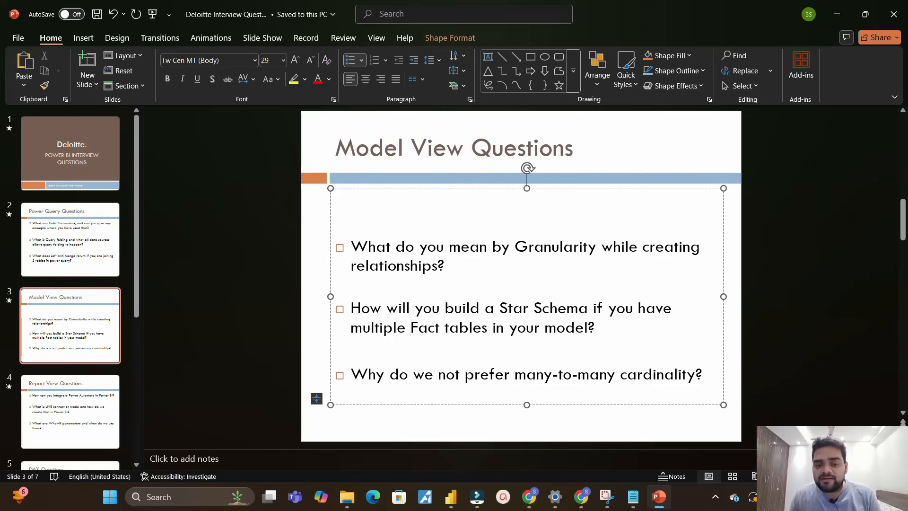
left_click(480, 308)
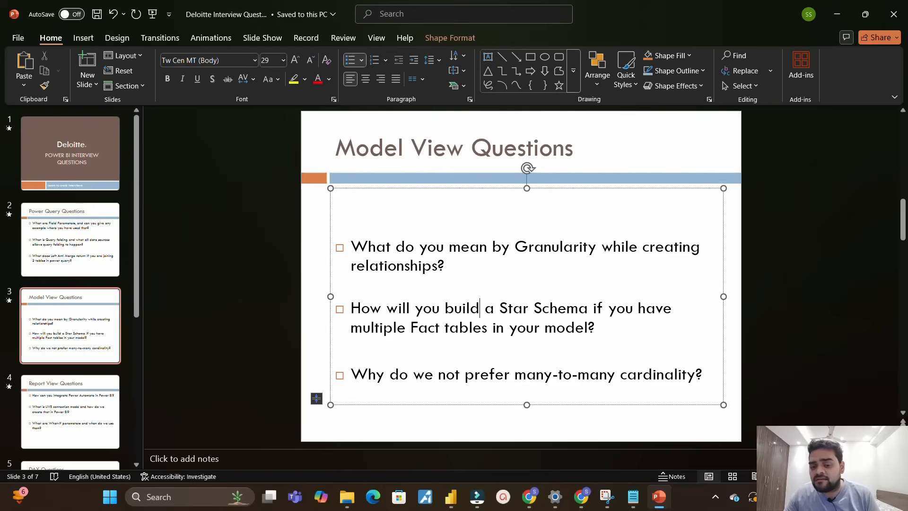
- Show the Report View Questions slide, then advance to the DAX Questions slide on MAX vs MAXX and filter functions
left_click(69, 411)
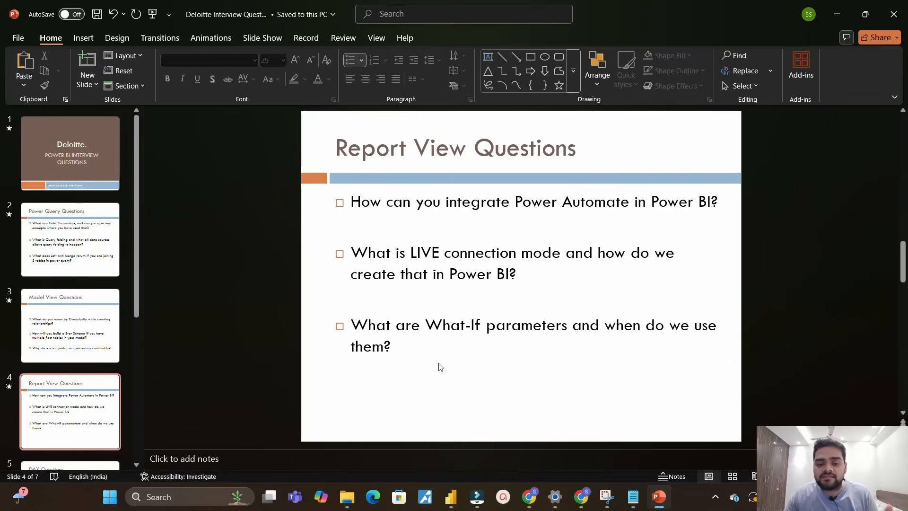
left_click(70, 324)
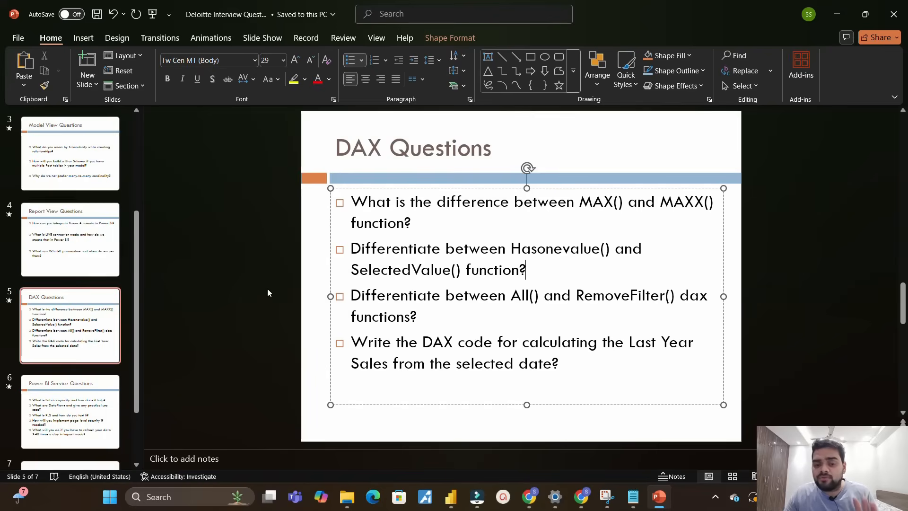
left_click(268, 292)
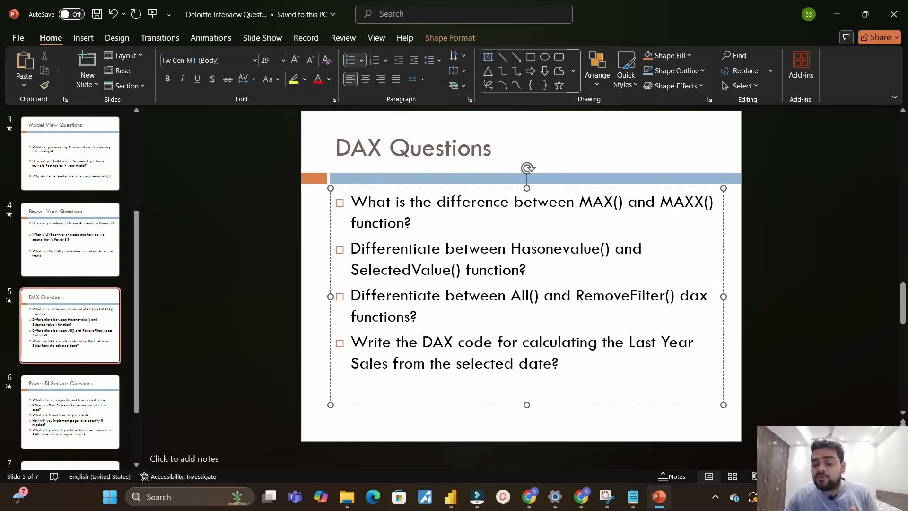
double_click(524, 295)
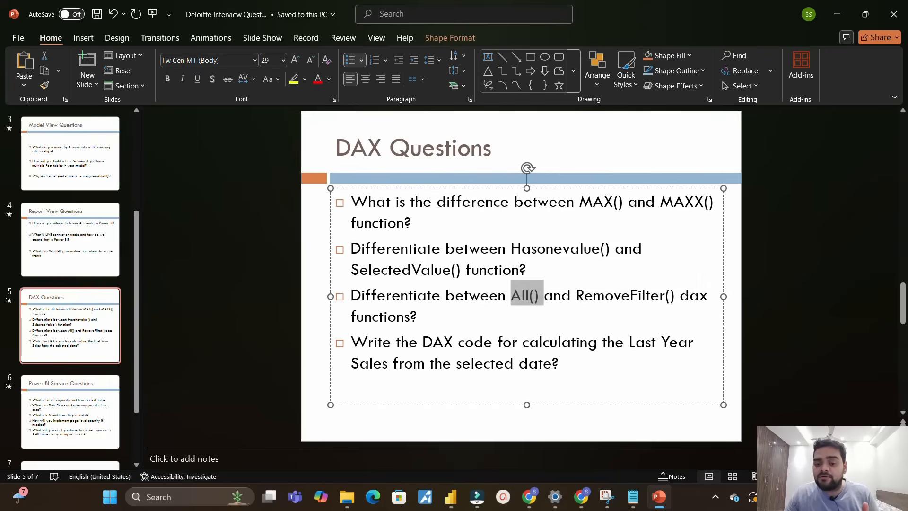
left_click(416, 317)
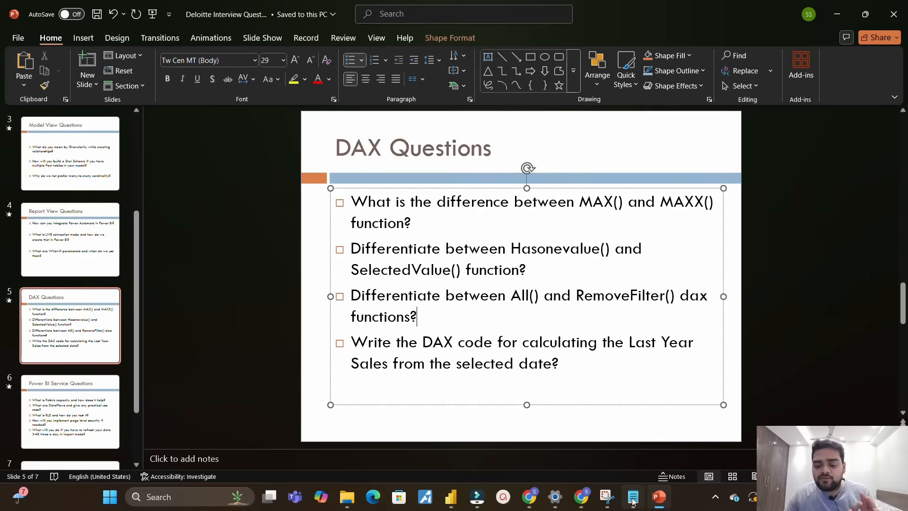
left_click(633, 497)
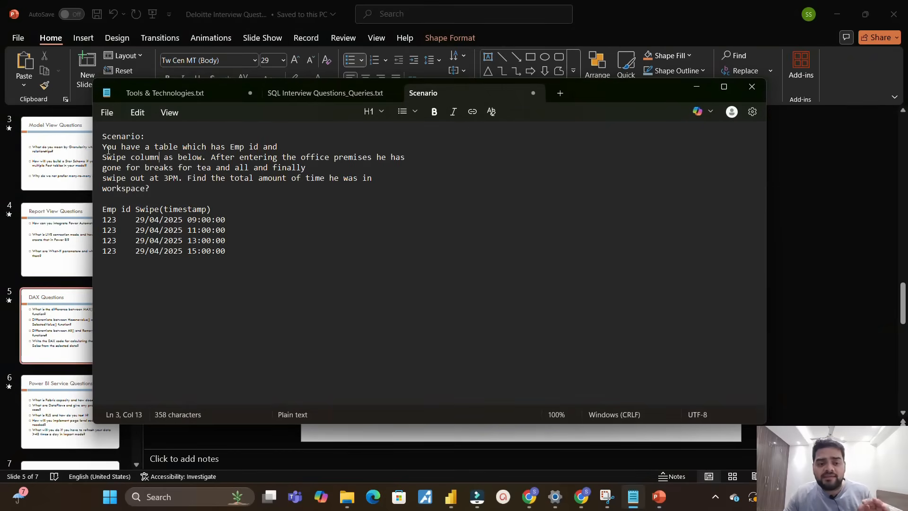
double_click(243, 147)
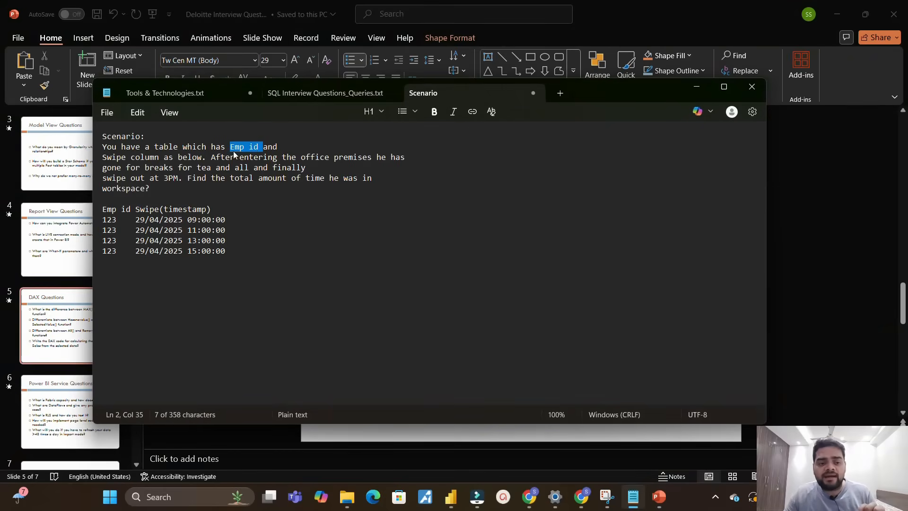
left_click(192, 157)
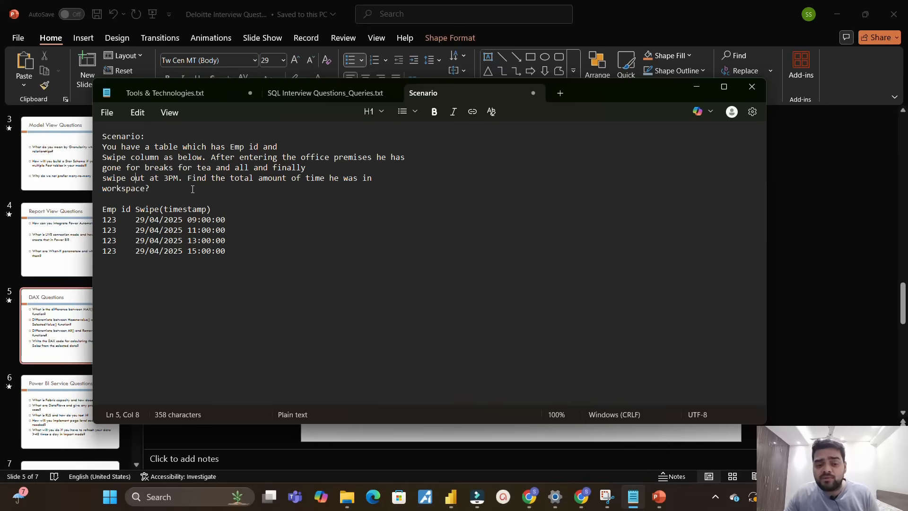
mouse_move(172, 189)
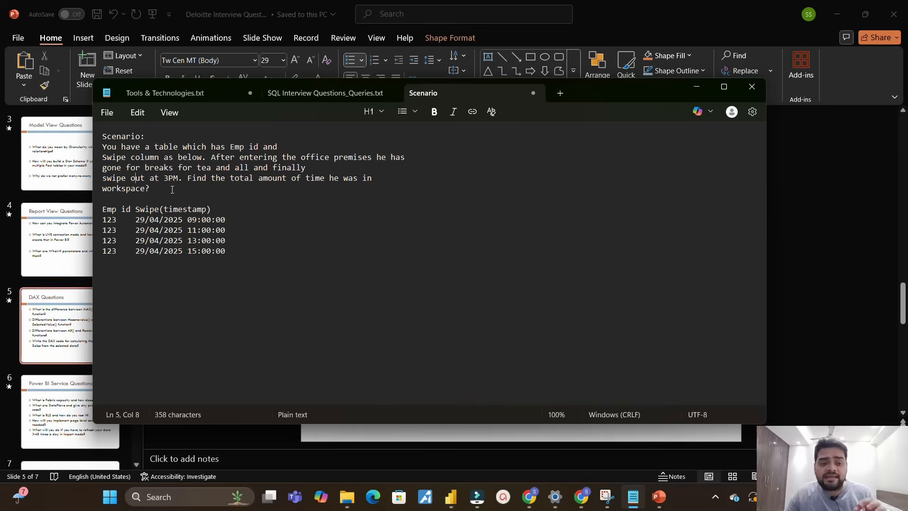
left_click(129, 209)
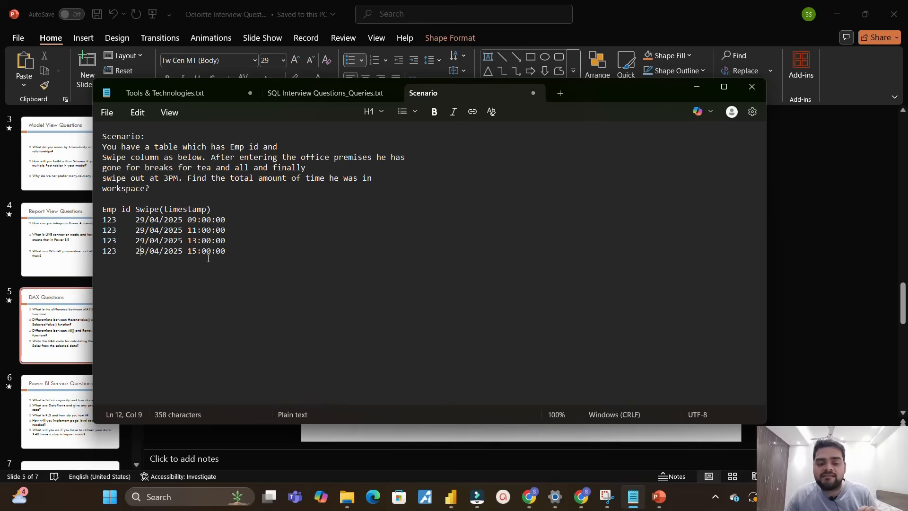
left_click(186, 178)
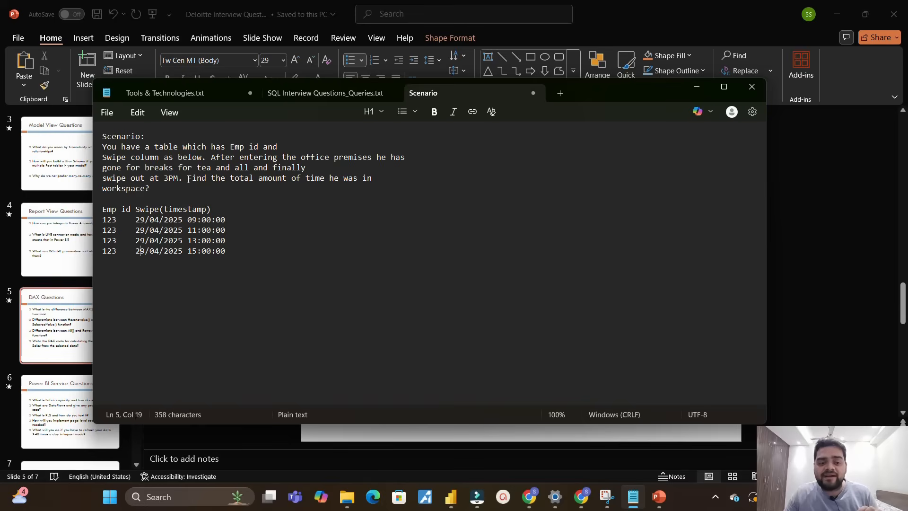
left_click_drag(187, 178, 149, 189)
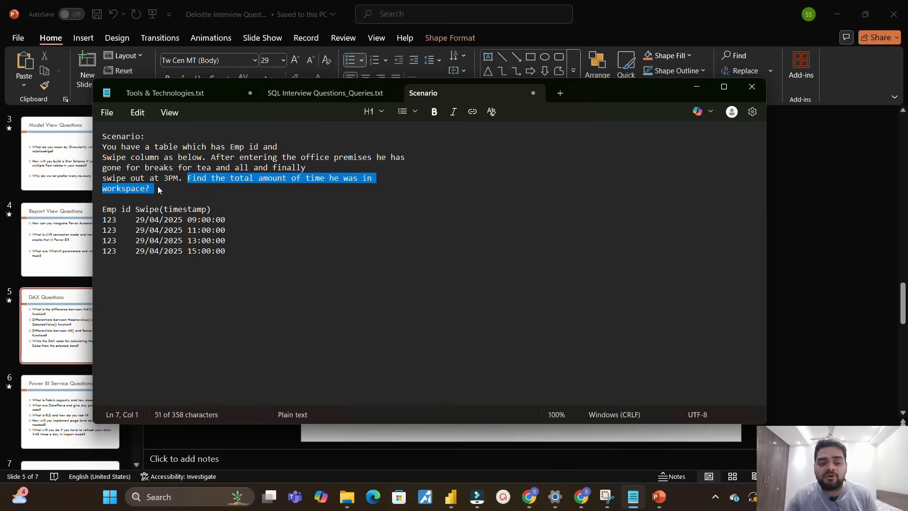
left_click(150, 188)
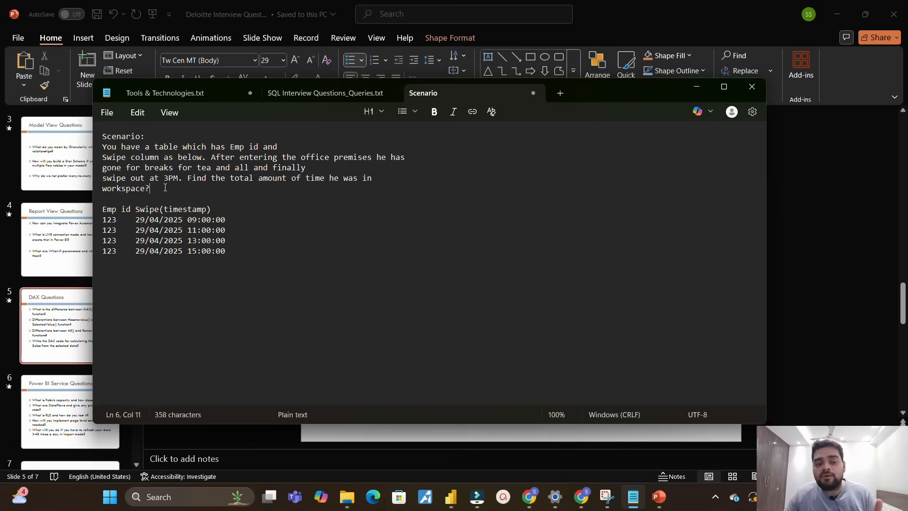
mouse_move(233, 248)
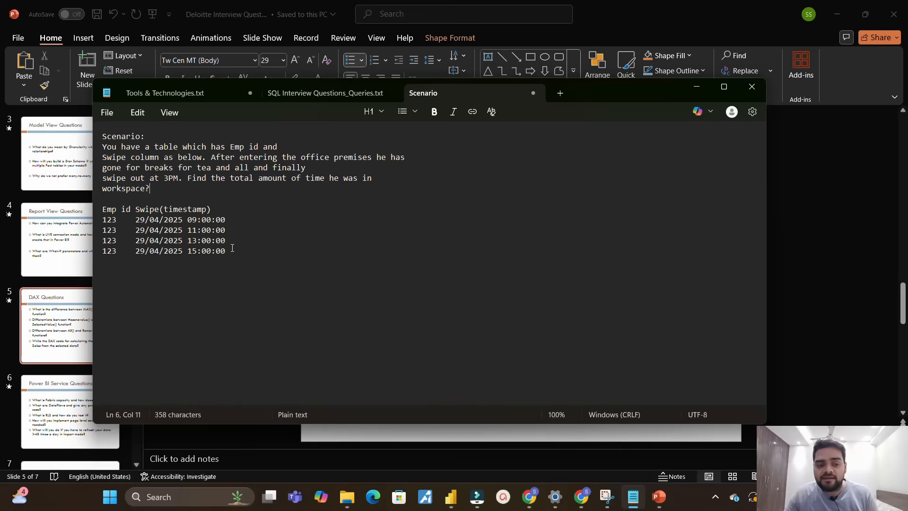
left_click(506, 499)
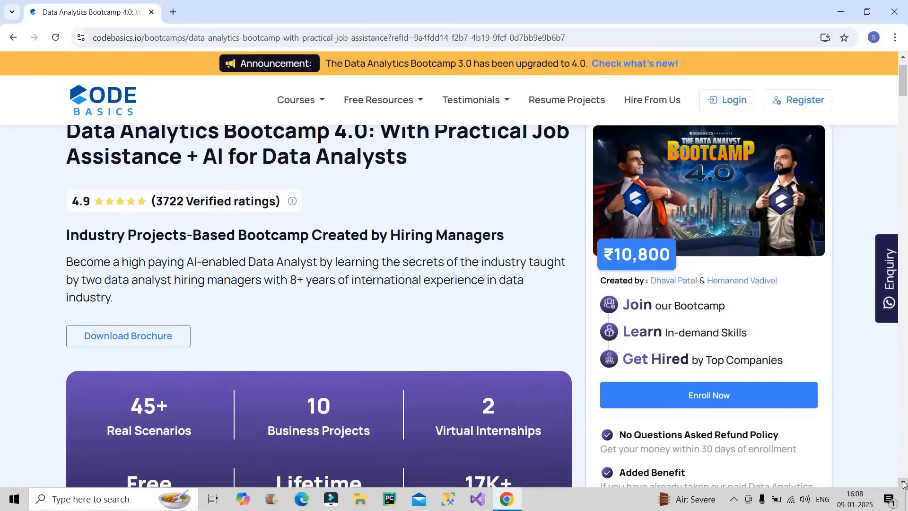
scroll("down", 3)
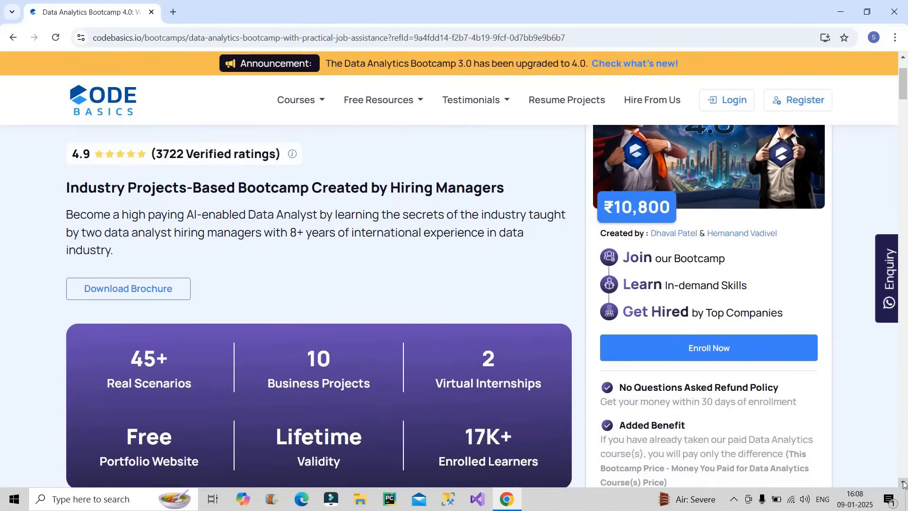
scroll("down", 3)
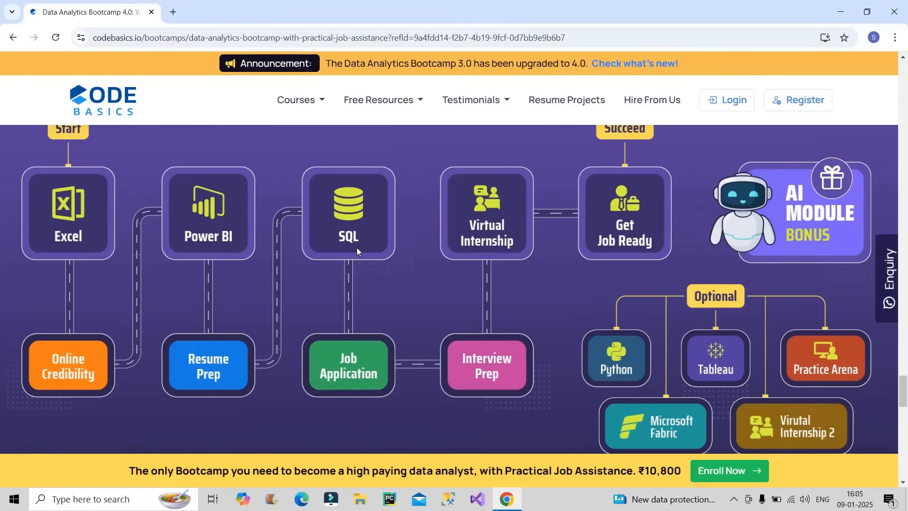
scroll("down", 3)
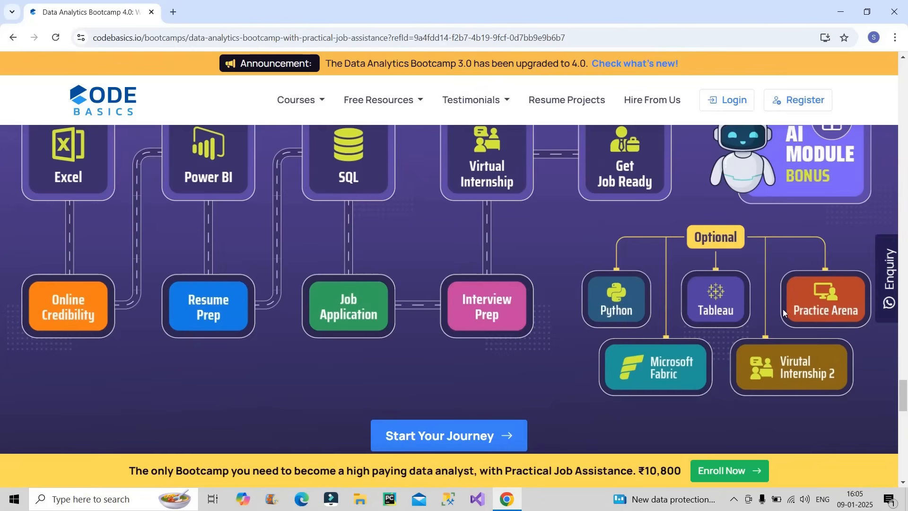
mouse_move(657, 413)
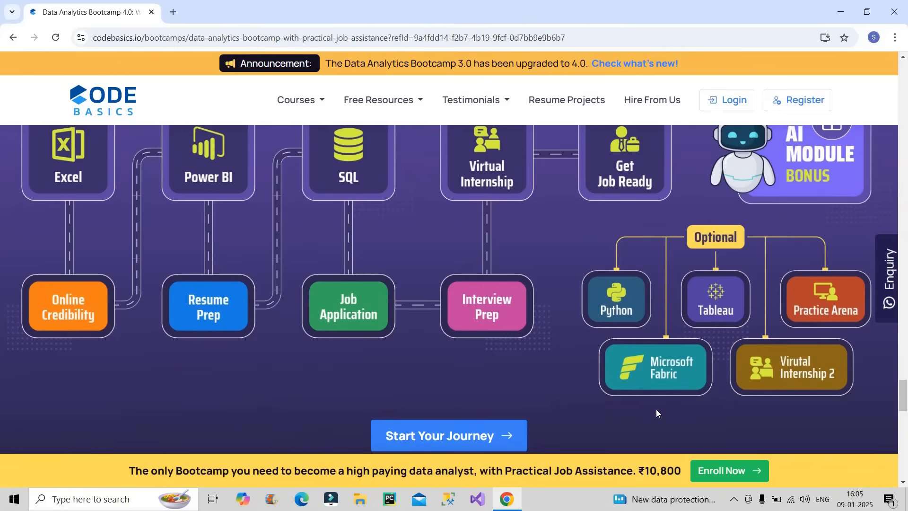
scroll("up", 3)
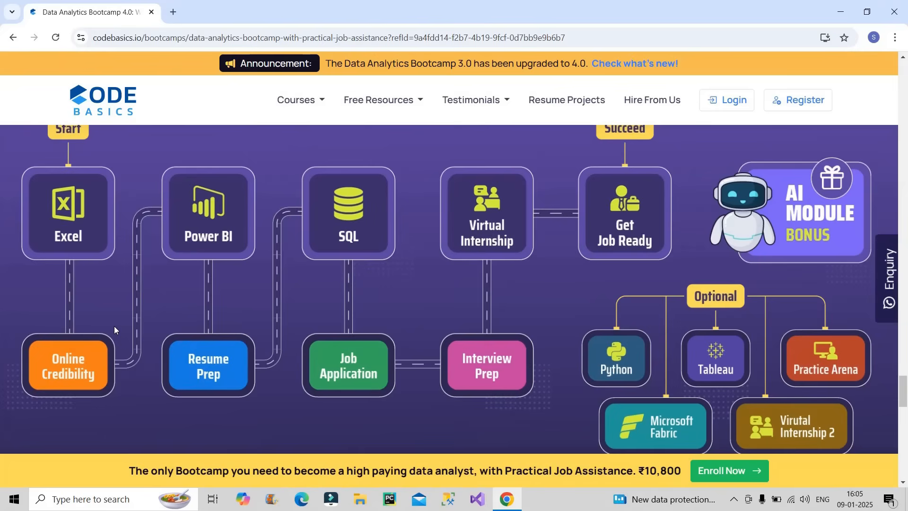
mouse_move(107, 393)
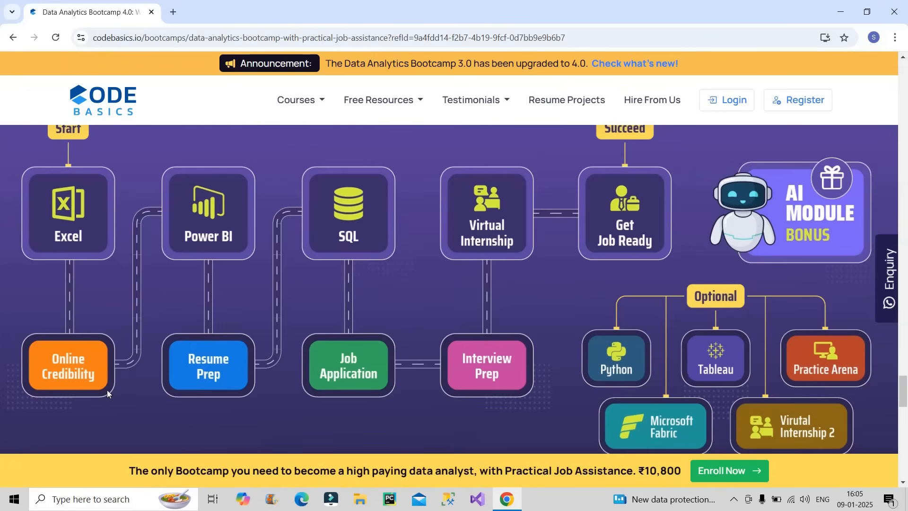
mouse_move(267, 392)
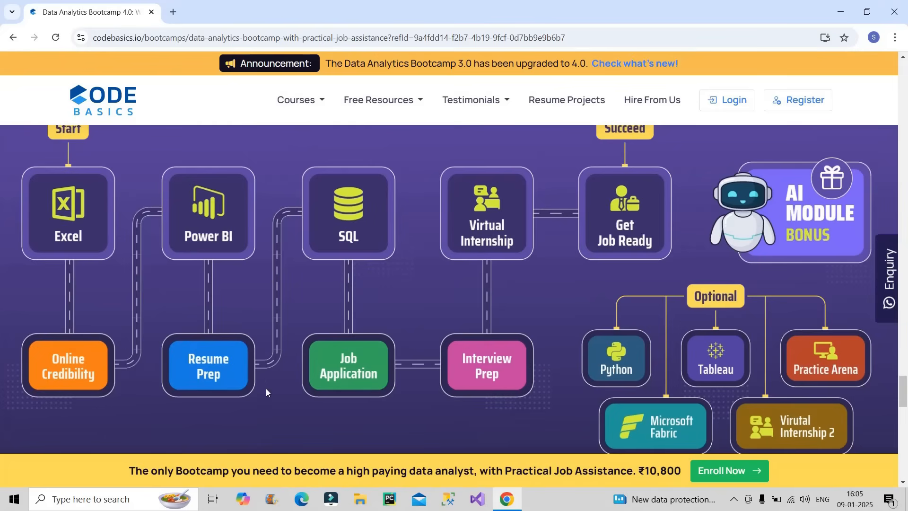
mouse_move(311, 373)
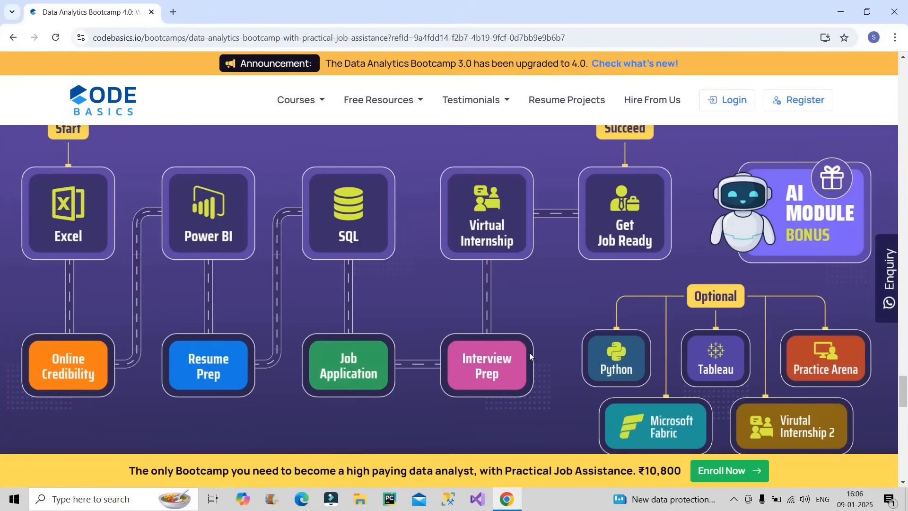
mouse_move(533, 268)
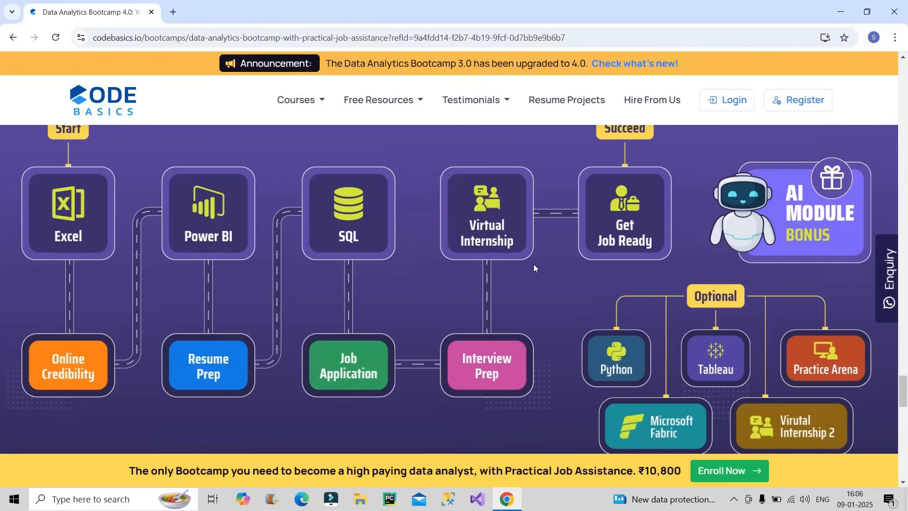
mouse_move(517, 266)
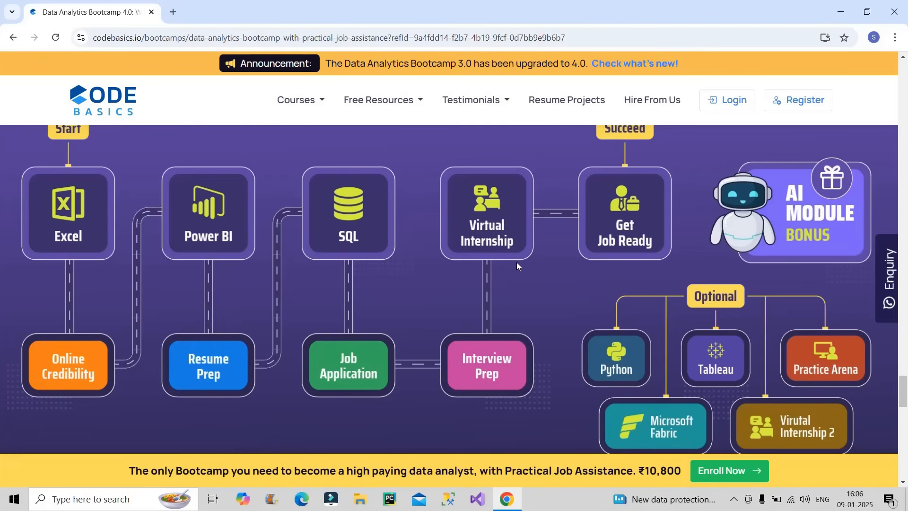
mouse_move(651, 262)
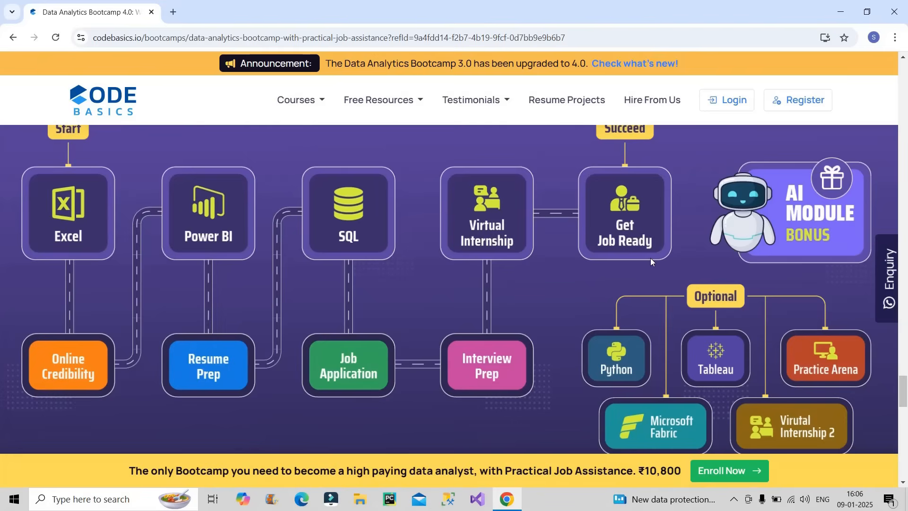
mouse_move(682, 198)
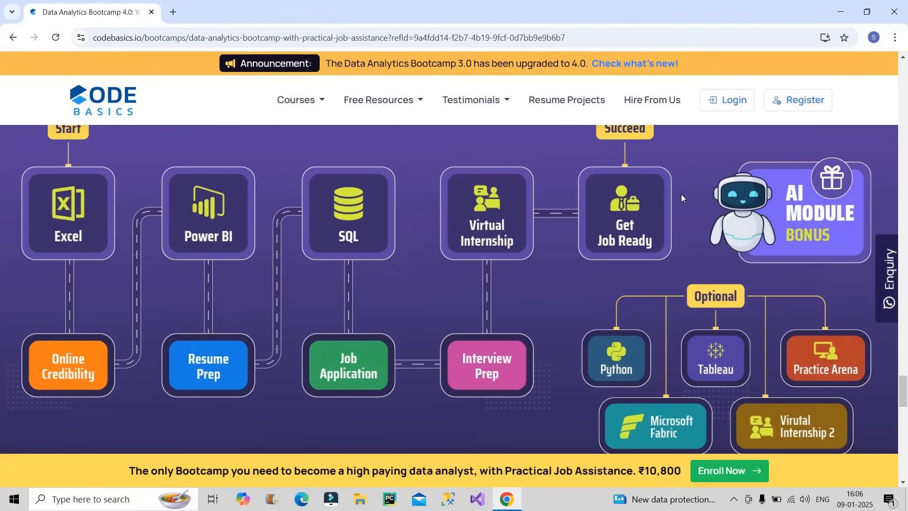
scroll("up", 3)
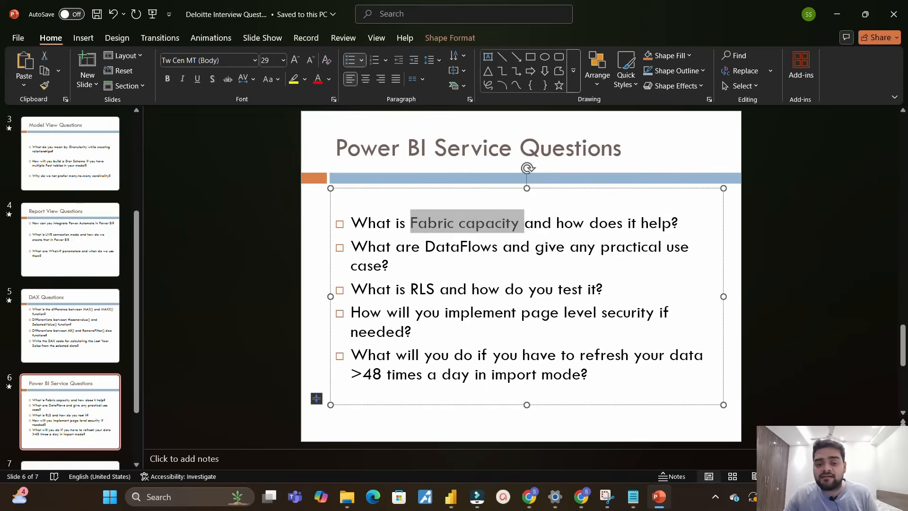
- Clear the Fabric capacity highlight and walk through the Power BI Service question bullets
left_click(465, 224)
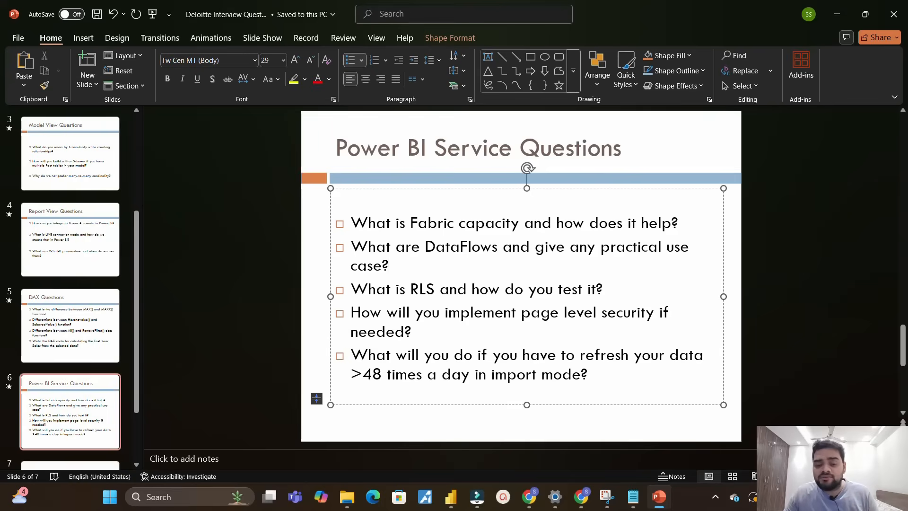
left_click(389, 265)
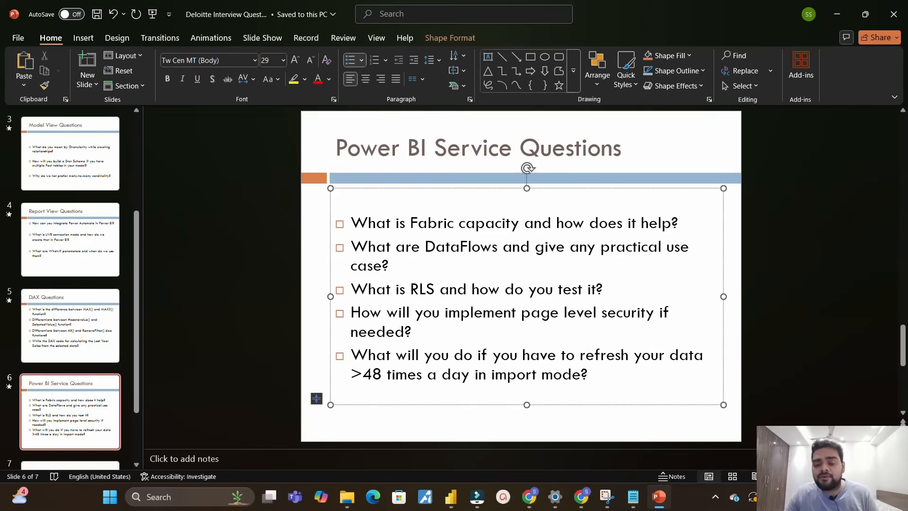
left_click(409, 332)
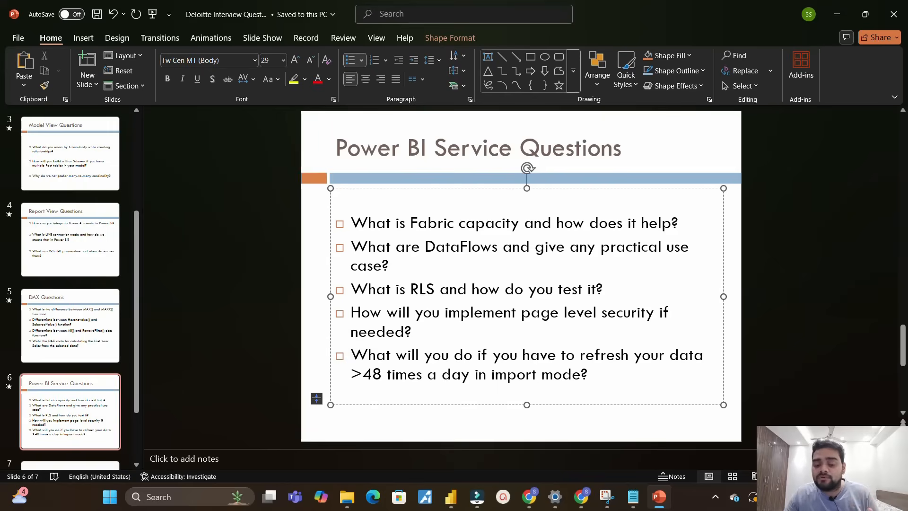
left_click(412, 332)
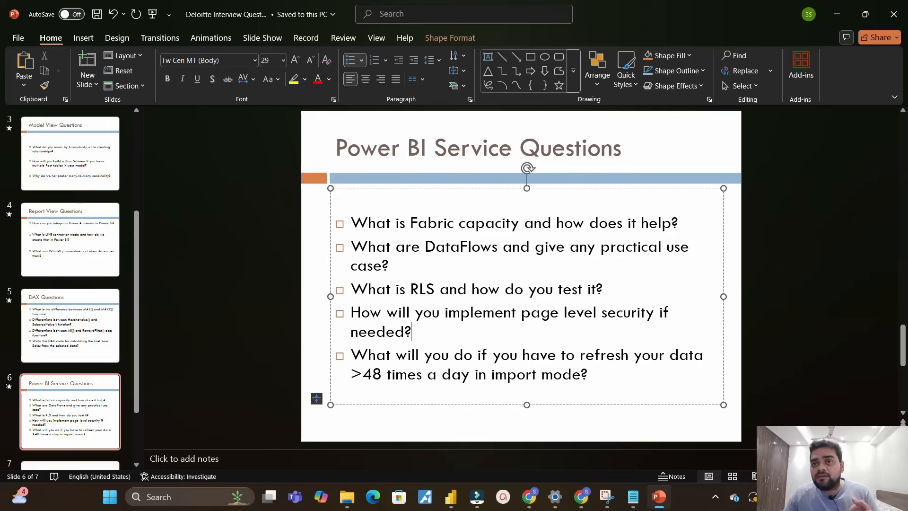